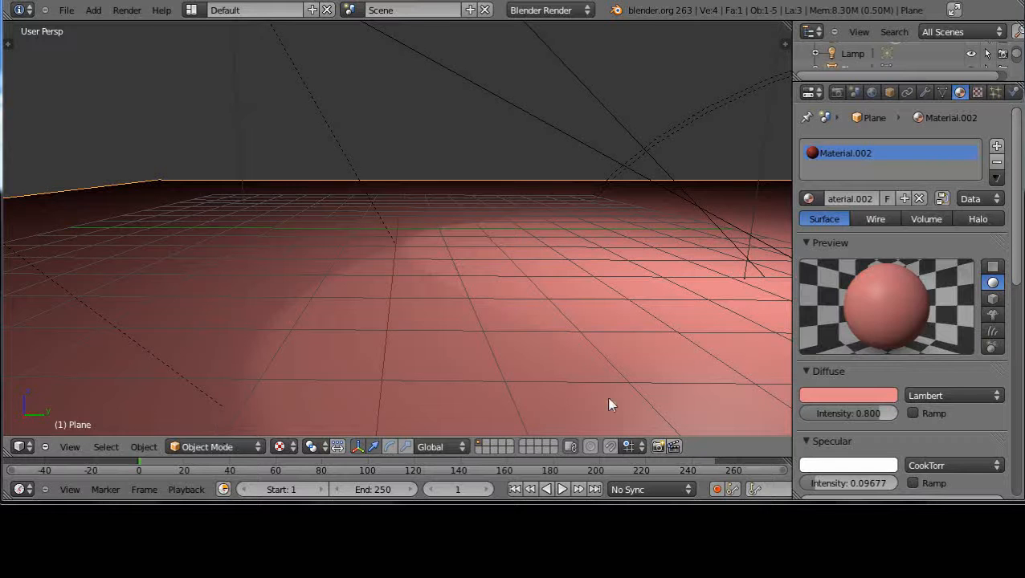
Step: Place the 3D cursor on the pink floor toward the lower right of the view
{"action": "left_click", "coordinate": [607, 398]}
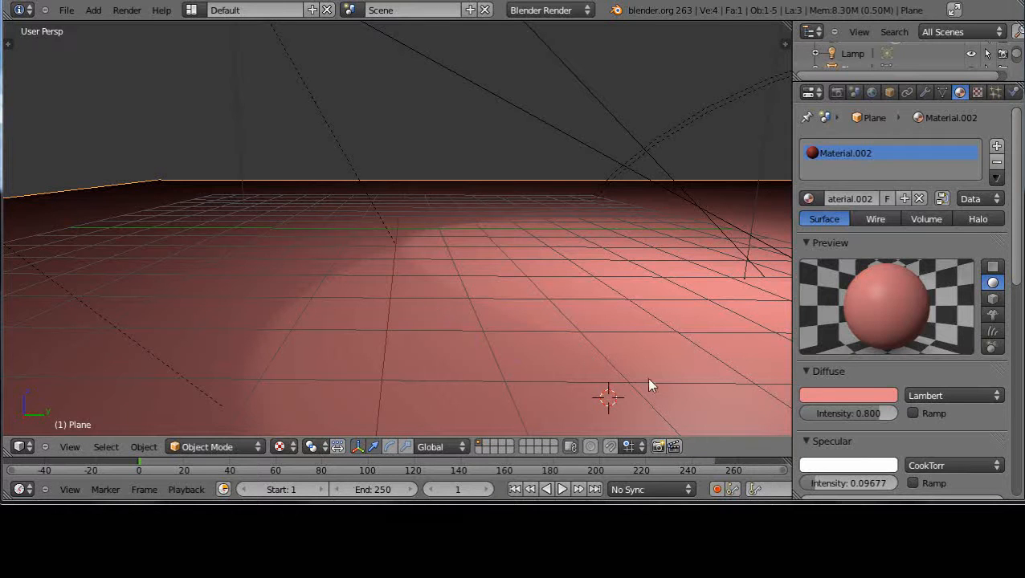
{"action": "mouse_move", "coordinate": [661, 366]}
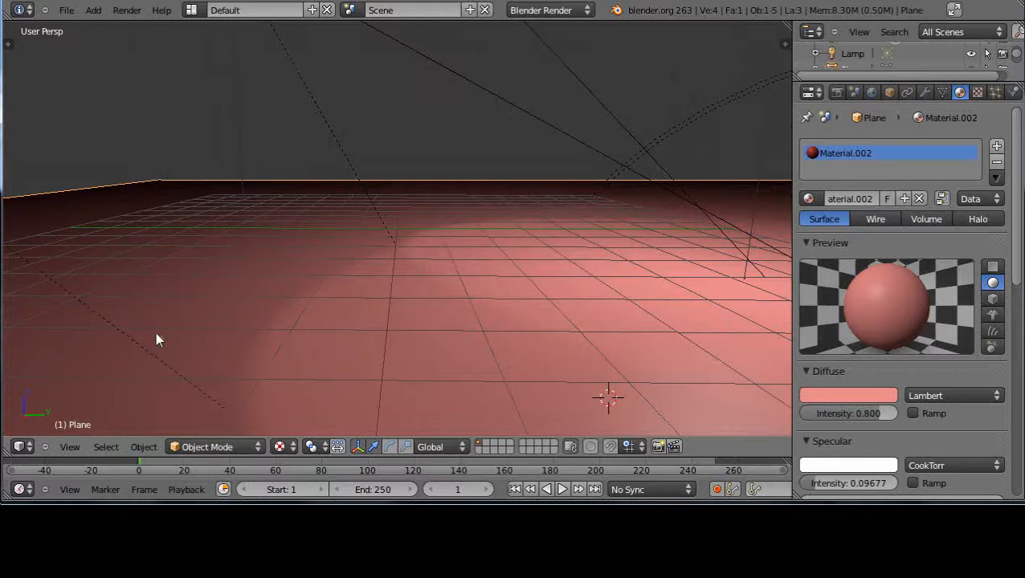
Step: Bring up the Add menu listing Mesh and Metaball object types
{"action": "left_click", "coordinate": [93, 10]}
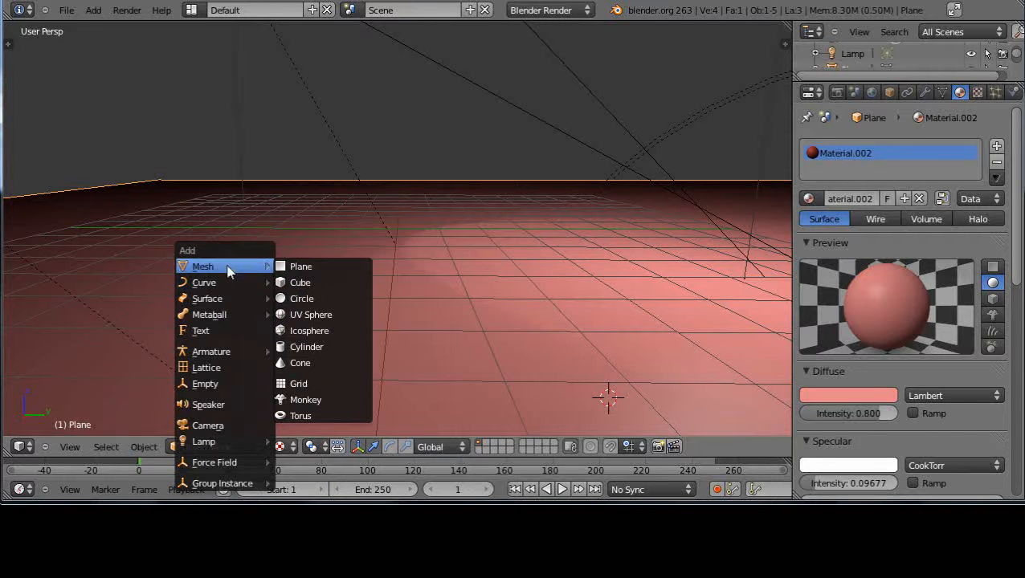
{"action": "mouse_move", "coordinate": [301, 266]}
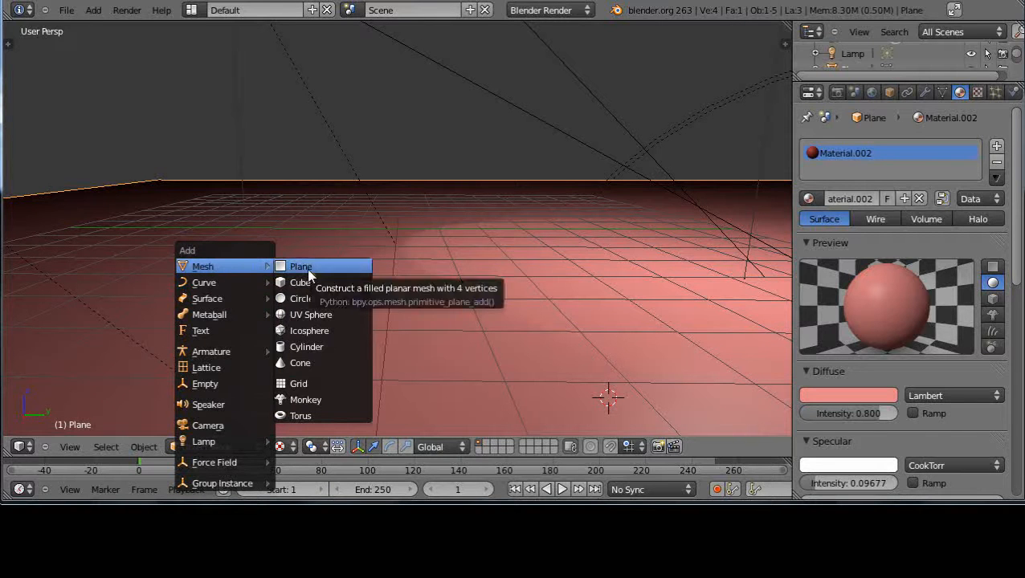
{"action": "mouse_move", "coordinate": [302, 297]}
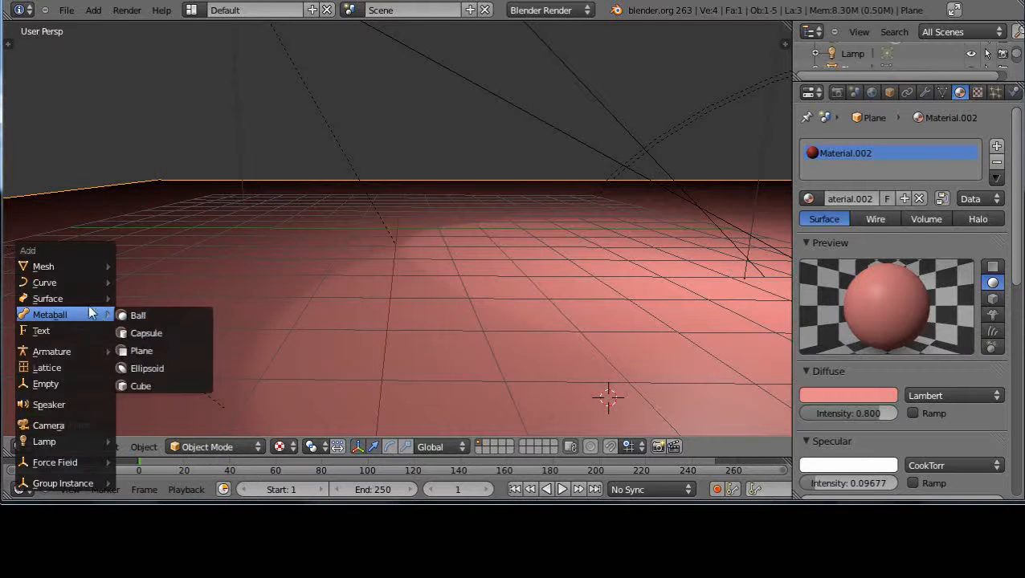
Step: Add a cube, send the 3D cursor to the scene centre and snap the cube to it
{"action": "left_click", "coordinate": [140, 386]}
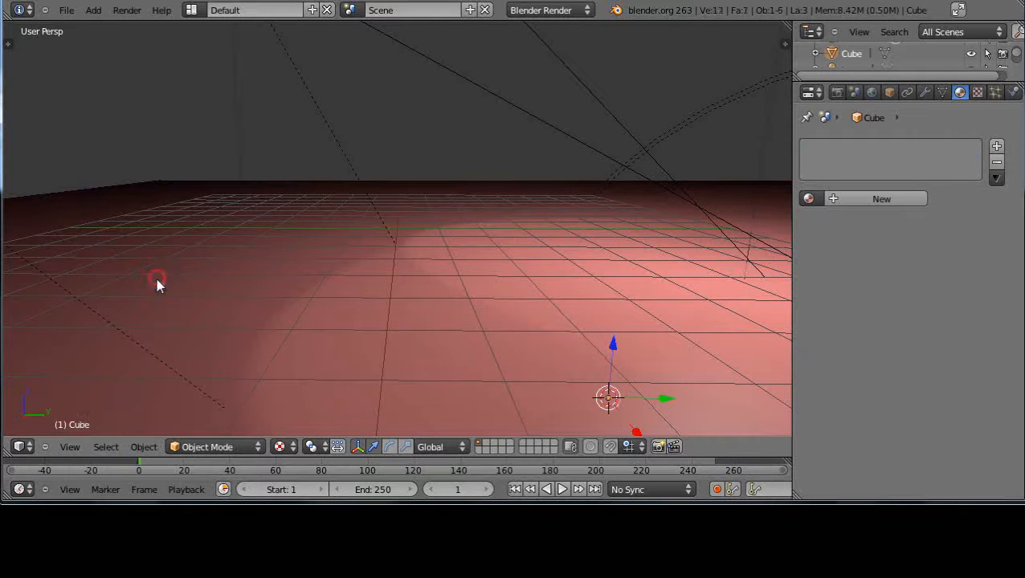
{"action": "mouse_move", "coordinate": [522, 294]}
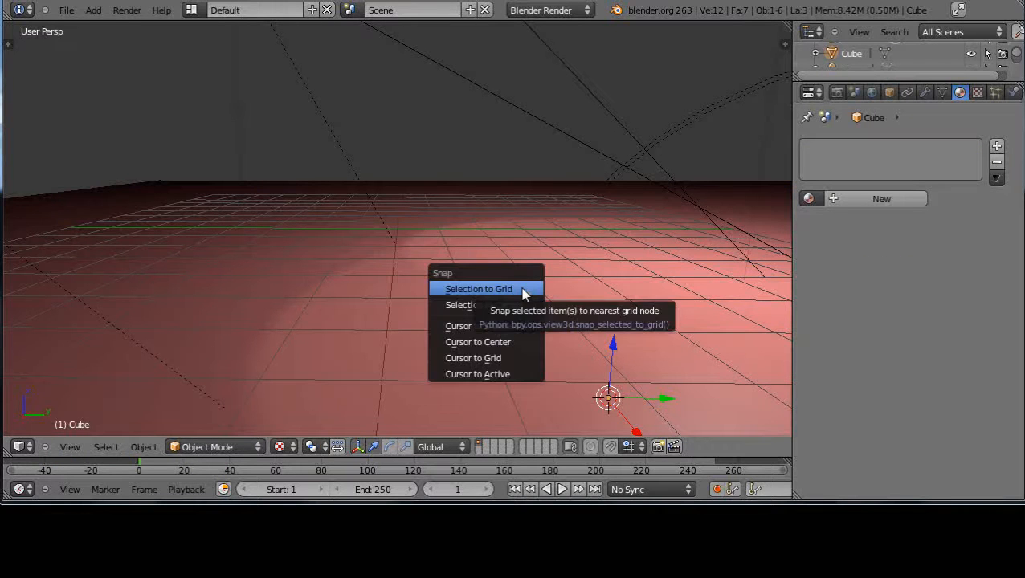
{"action": "mouse_move", "coordinate": [482, 341]}
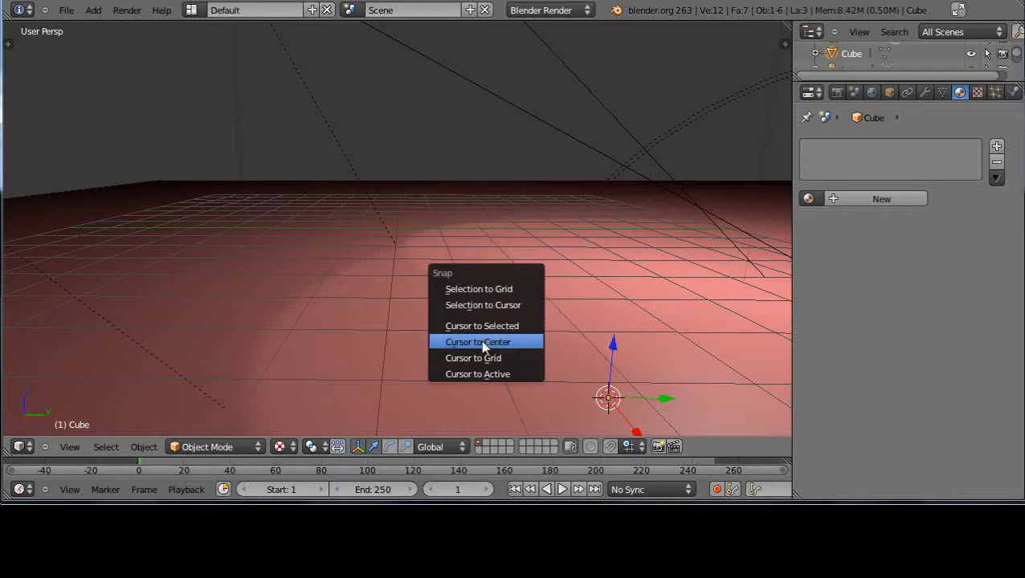
{"action": "left_click", "coordinate": [477, 340]}
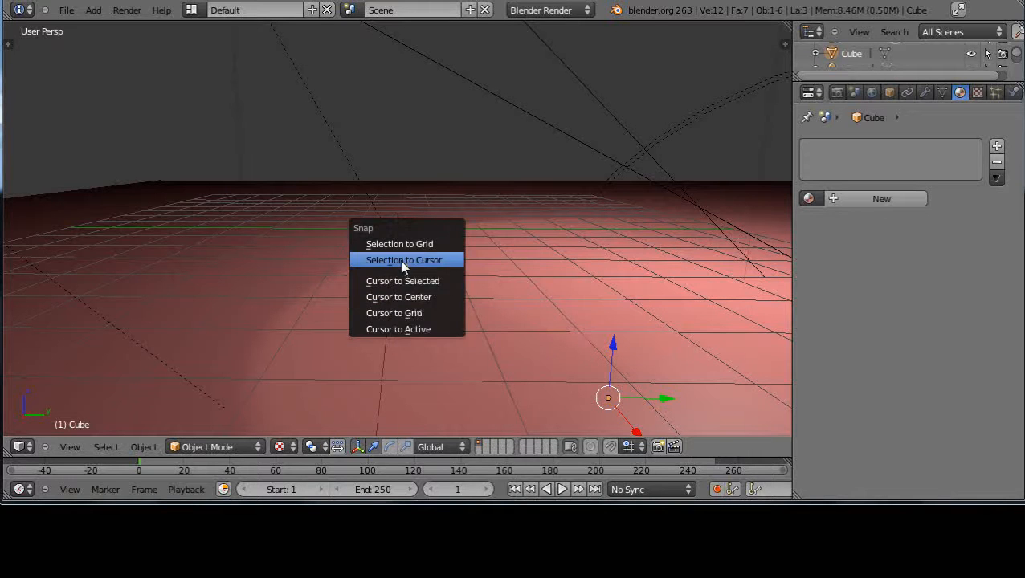
{"action": "left_click", "coordinate": [403, 261]}
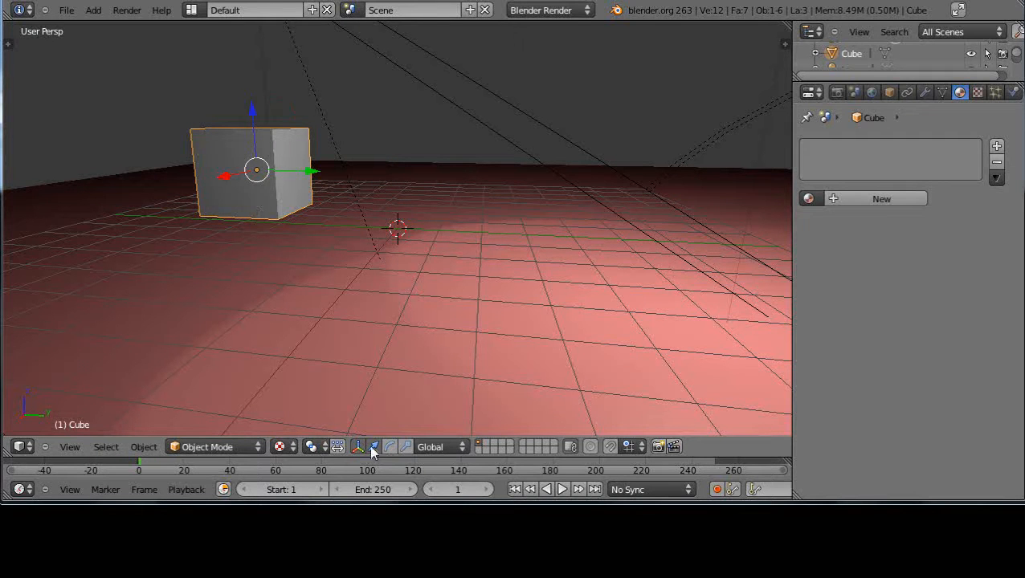
{"action": "mouse_move", "coordinate": [373, 446]}
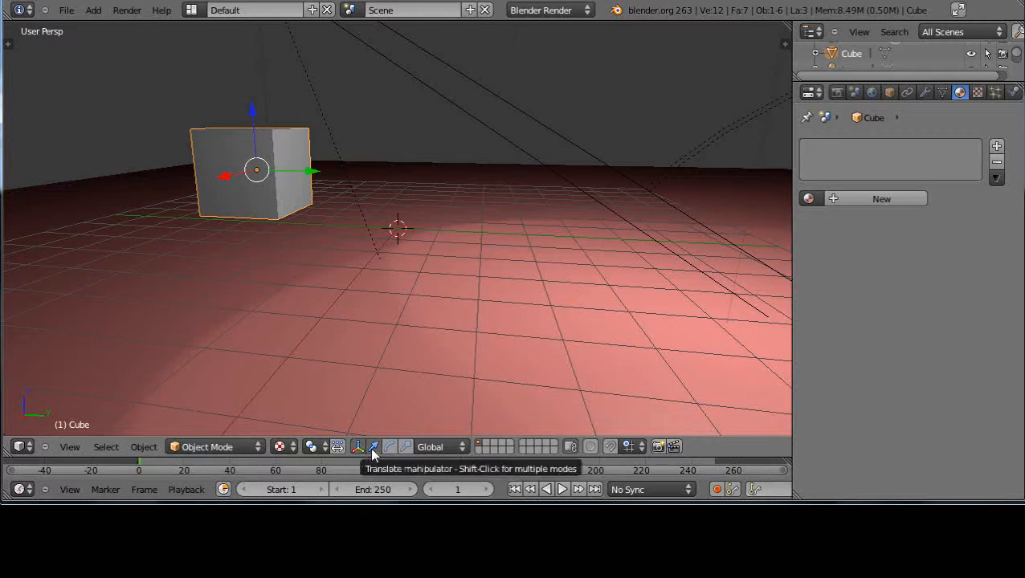
{"action": "mouse_move", "coordinate": [360, 447]}
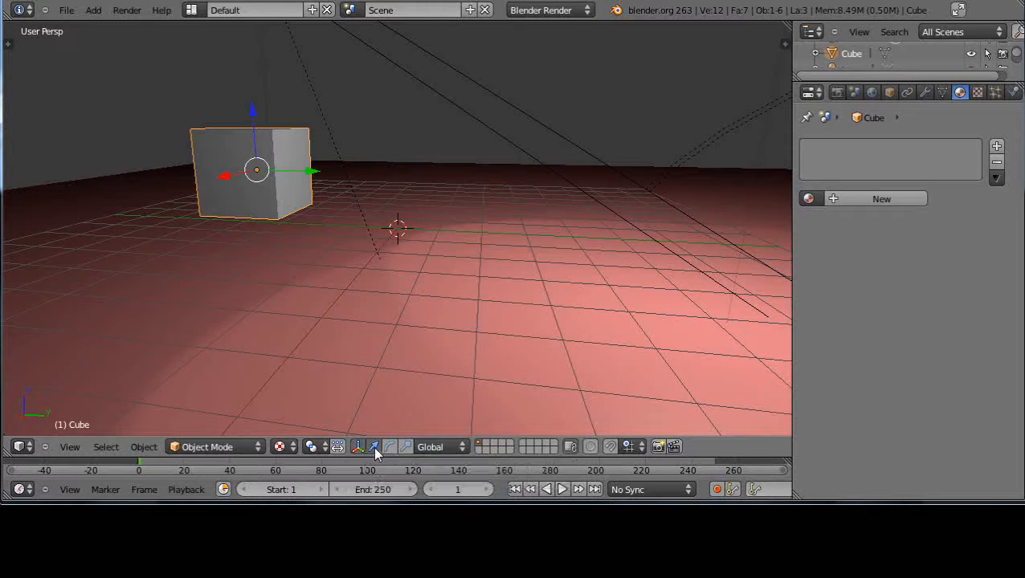
{"action": "mouse_move", "coordinate": [375, 446]}
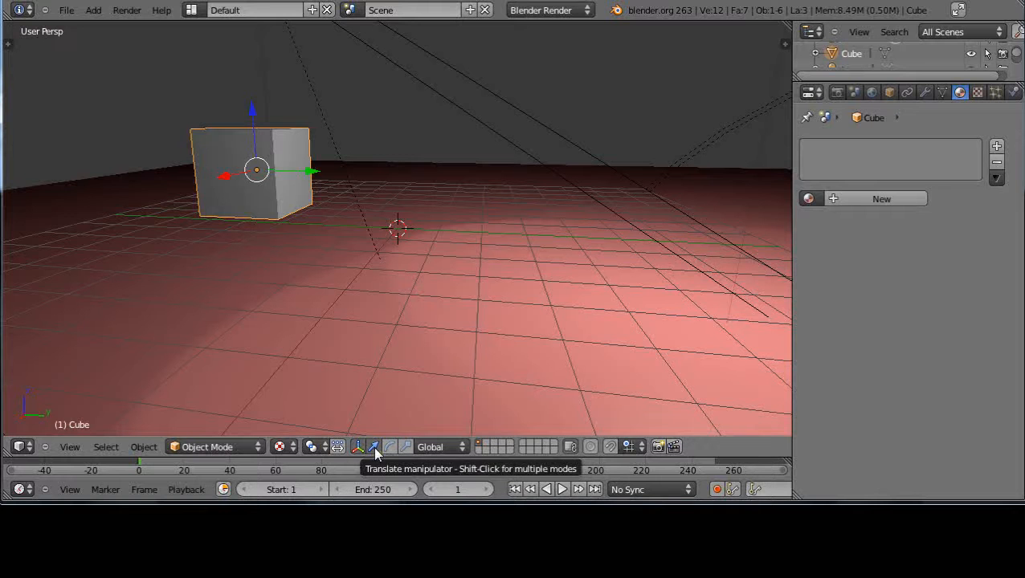
Step: Rotate the cube about 122 degrees with the Rotate manipulator ring so it sits tilted
{"action": "left_click", "coordinate": [388, 447]}
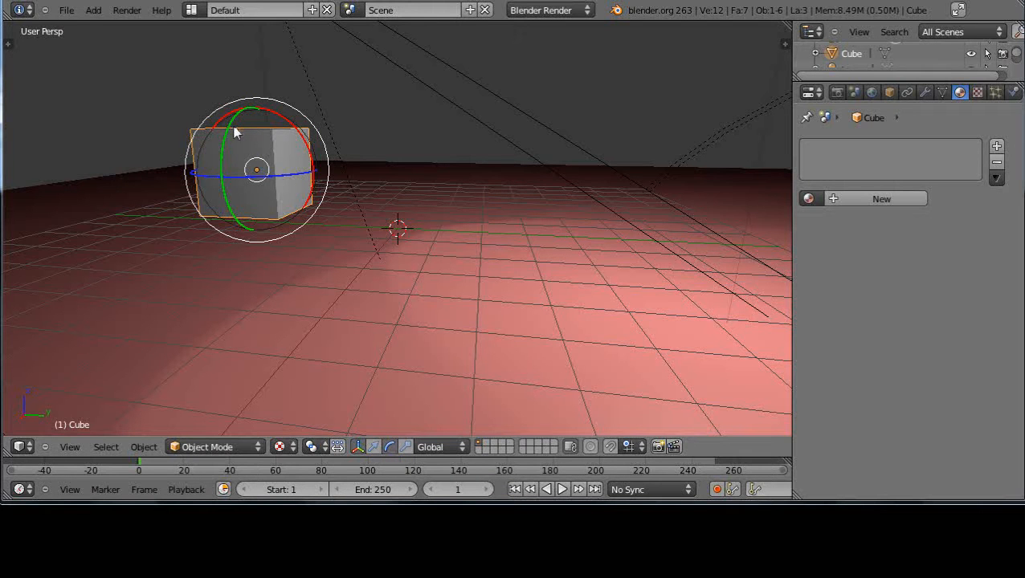
{"action": "left_click_drag", "start_coordinate": [238, 131], "coordinate": [212, 158]}
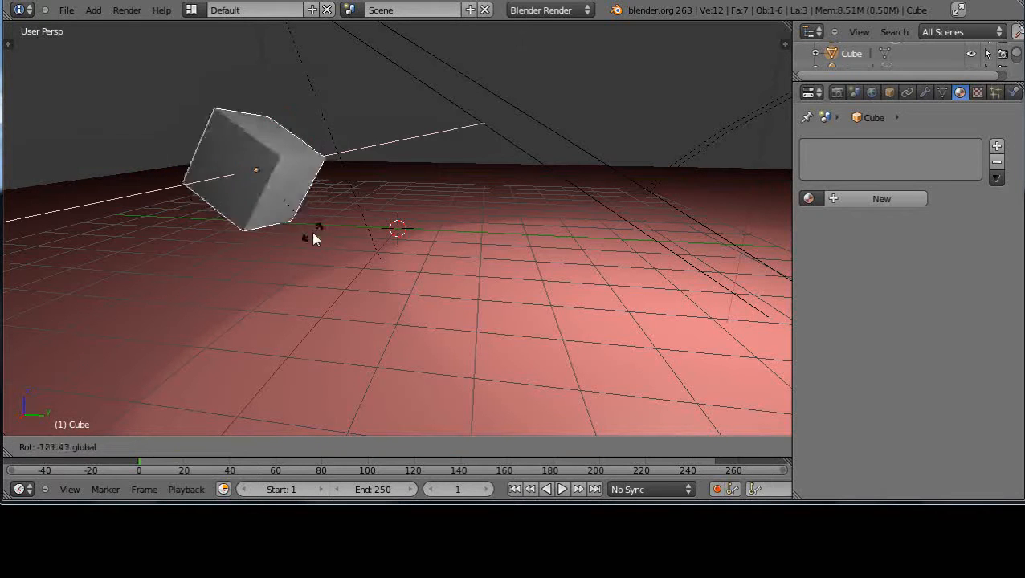
{"action": "mouse_move", "coordinate": [313, 153]}
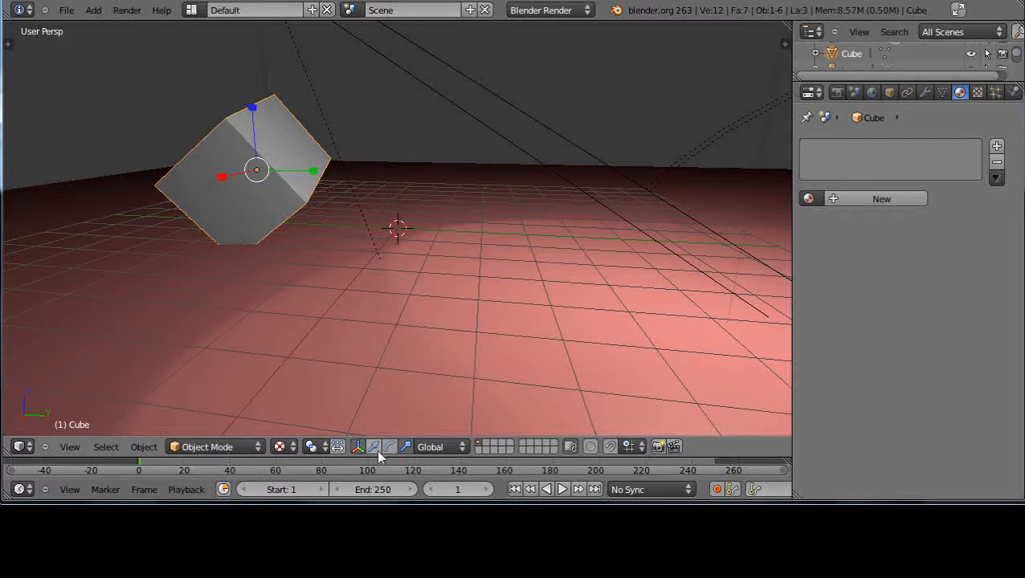
{"action": "mouse_move", "coordinate": [372, 446]}
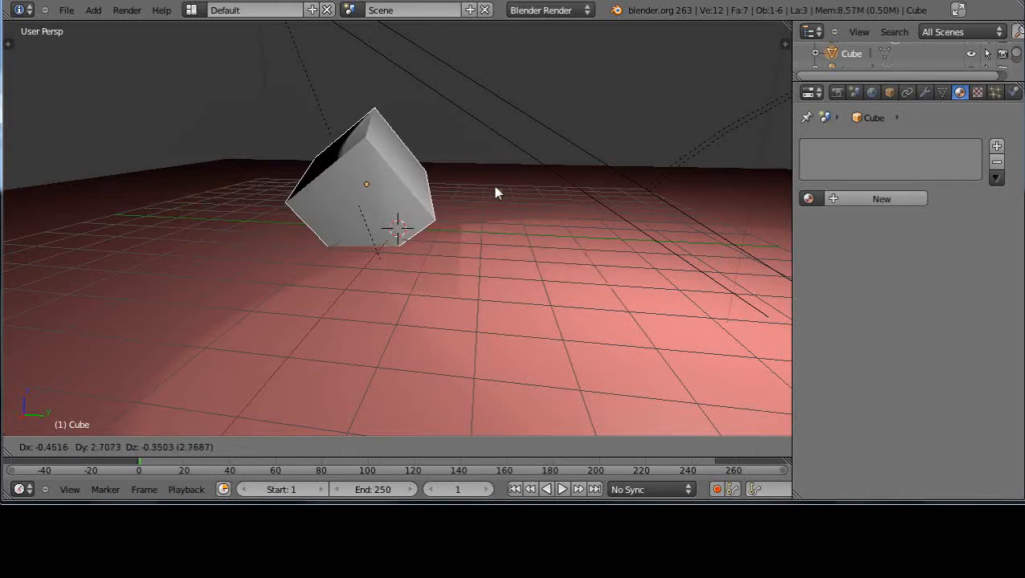
{"action": "mouse_move", "coordinate": [485, 228]}
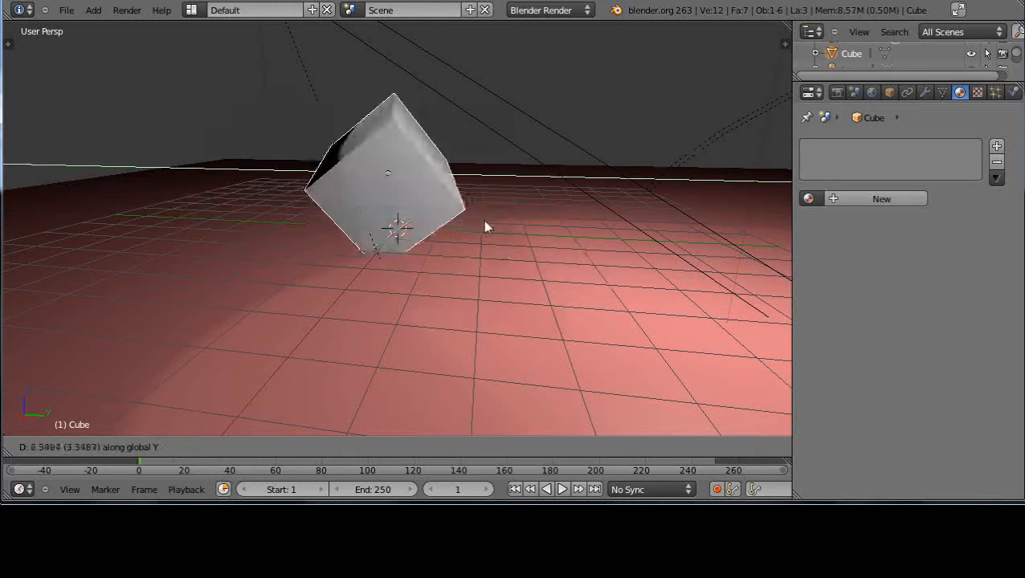
{"action": "mouse_move", "coordinate": [517, 265]}
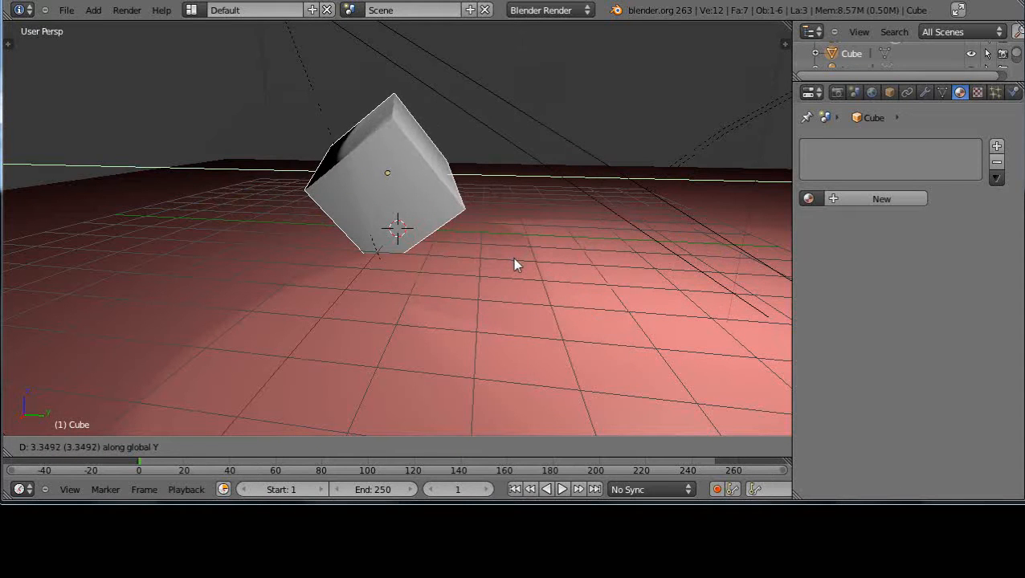
{"action": "mouse_move", "coordinate": [514, 265]}
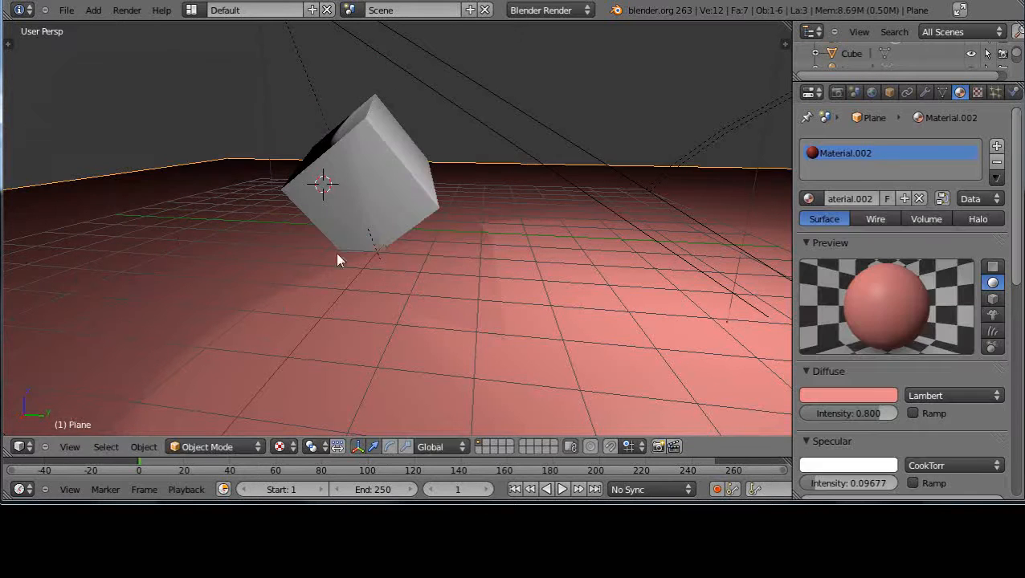
Step: Select the cube and grab-move it to a new position toward the upper left
{"action": "left_click", "coordinate": [366, 174]}
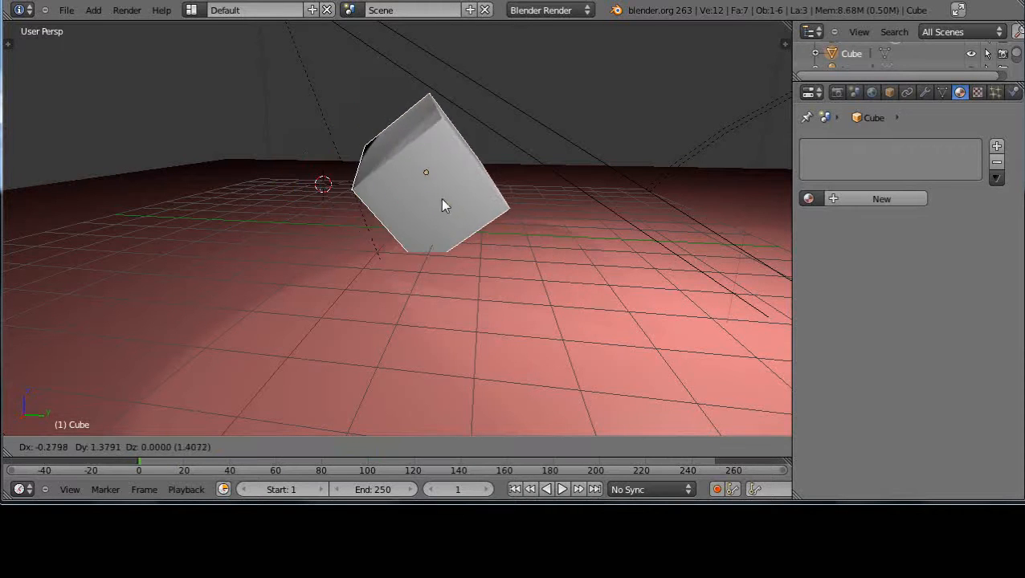
{"action": "mouse_move", "coordinate": [562, 205]}
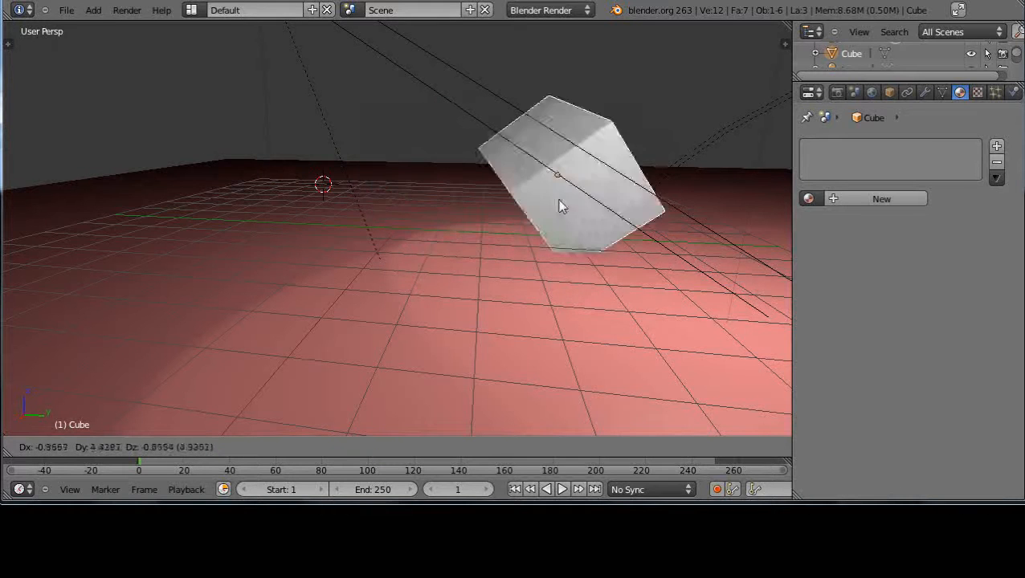
{"action": "left_click", "coordinate": [329, 244]}
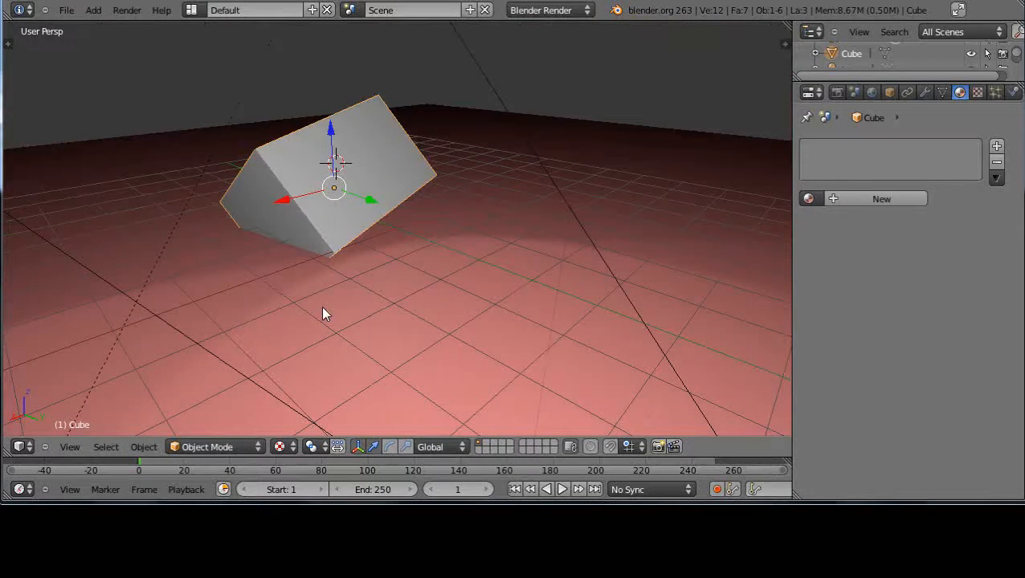
{"action": "mouse_move", "coordinate": [349, 379]}
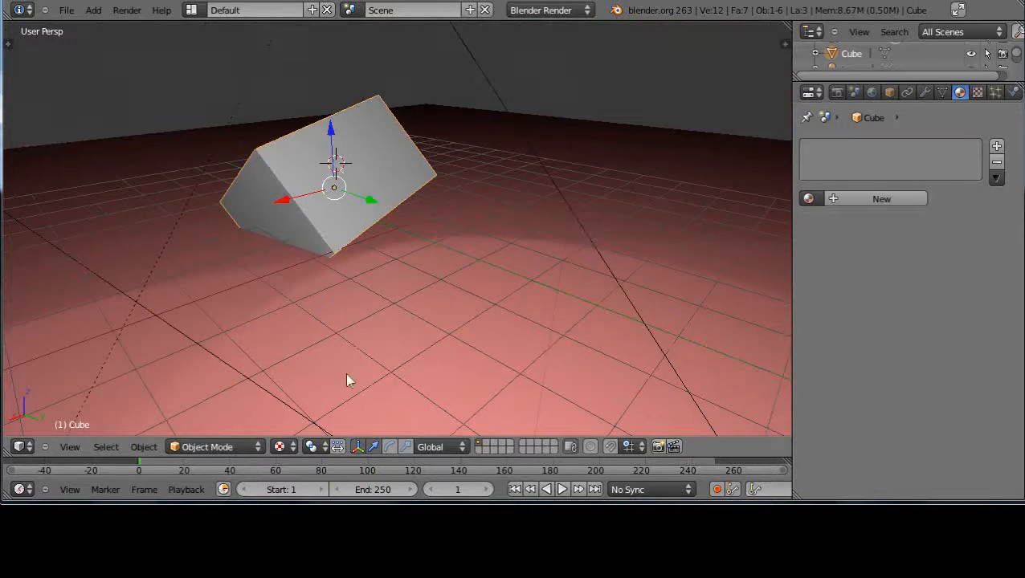
Step: Set the transform orientation to Local so handles follow the cube's own axes
{"action": "left_click", "coordinate": [437, 446]}
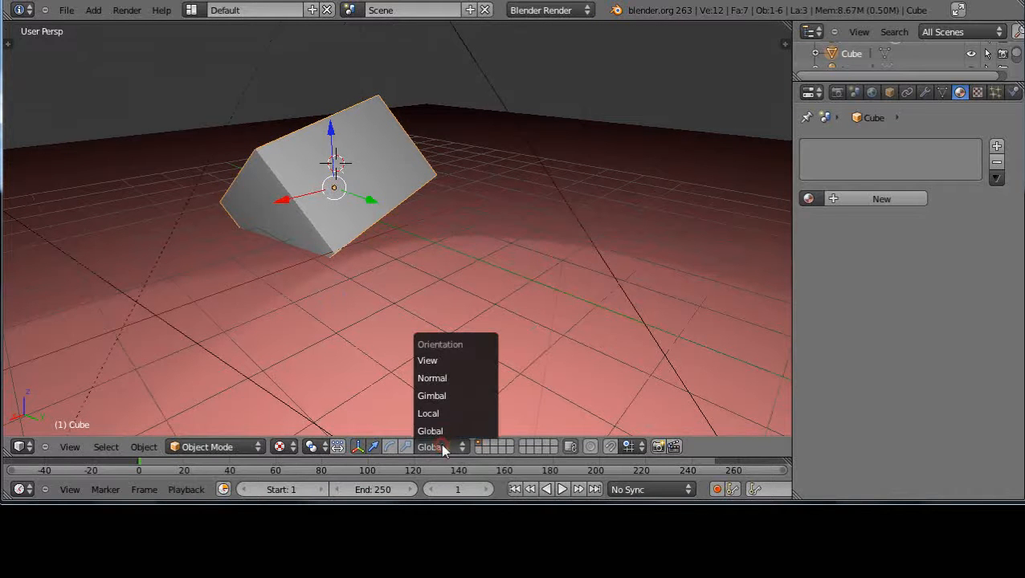
{"action": "left_click", "coordinate": [428, 412]}
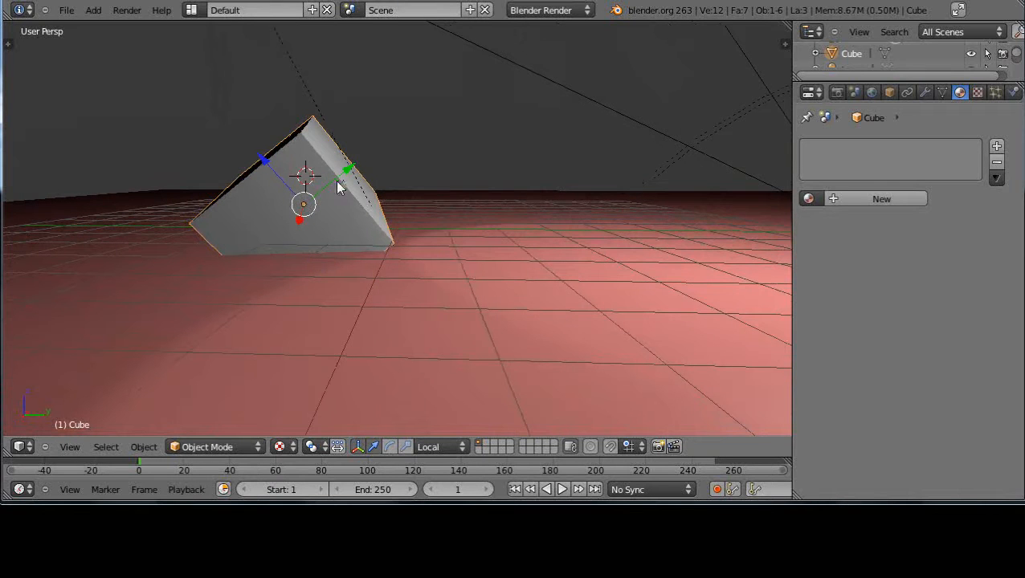
{"action": "mouse_move", "coordinate": [341, 199]}
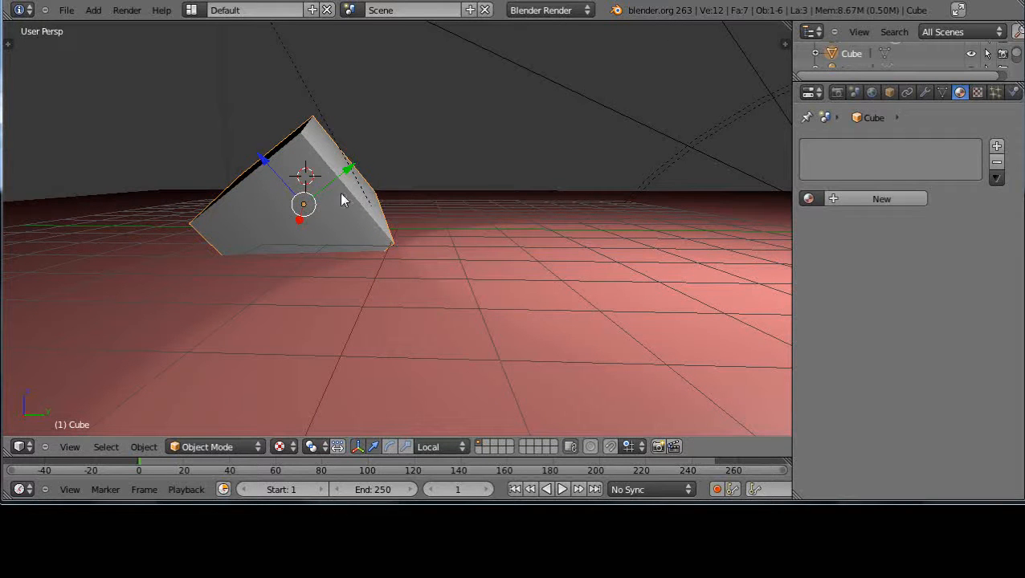
Step: Grab-move the cube constrained to its local Y axis, then start a second Y-constrained move
{"action": "key", "text": "g"}
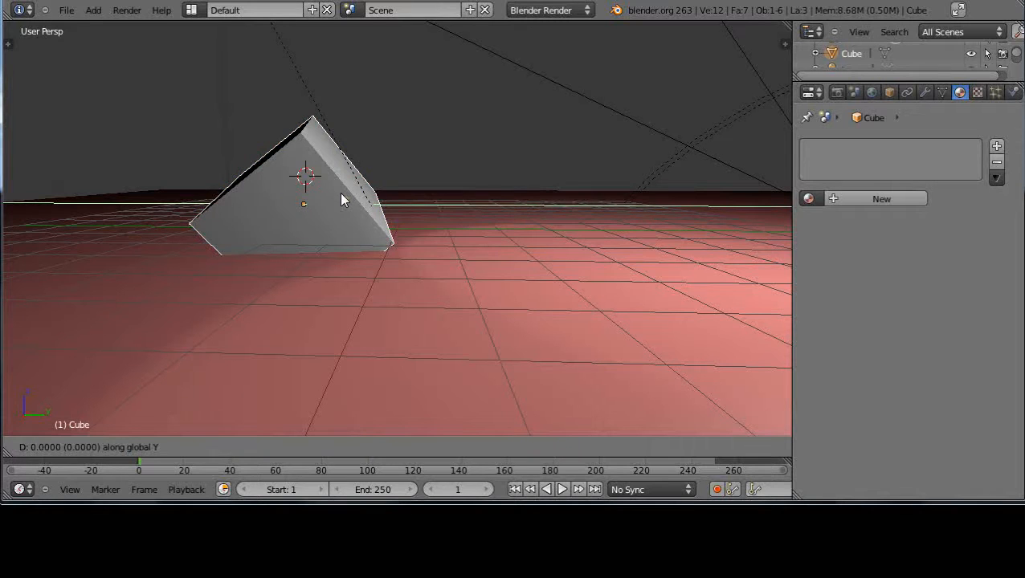
{"action": "mouse_move", "coordinate": [354, 220]}
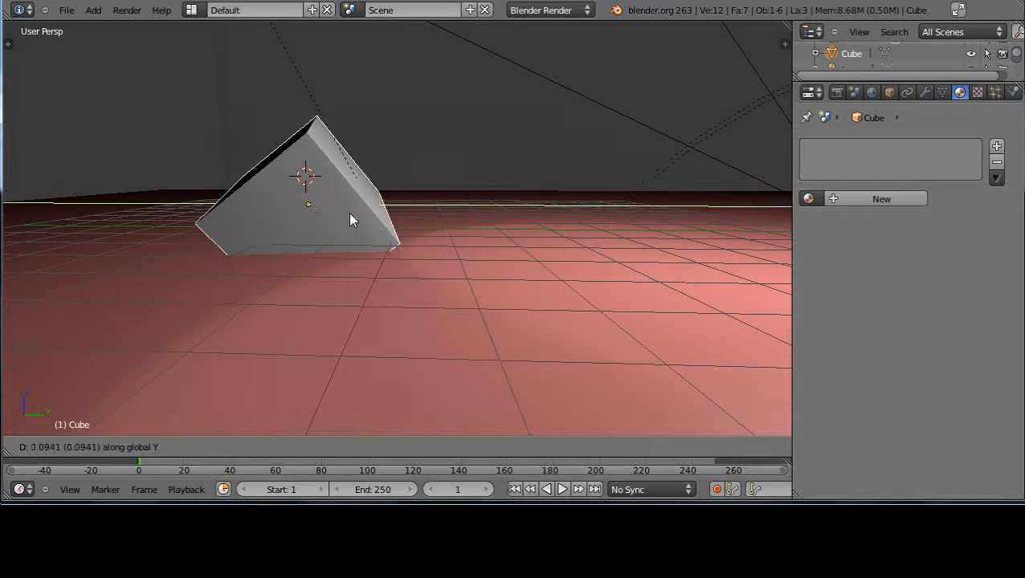
{"action": "left_click", "coordinate": [353, 217]}
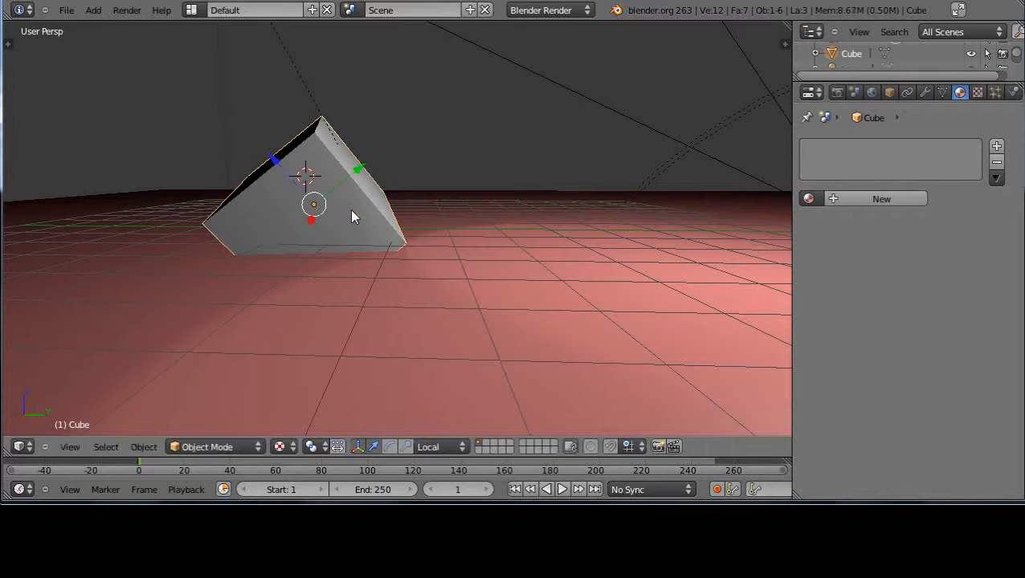
{"action": "key", "text": "g"}
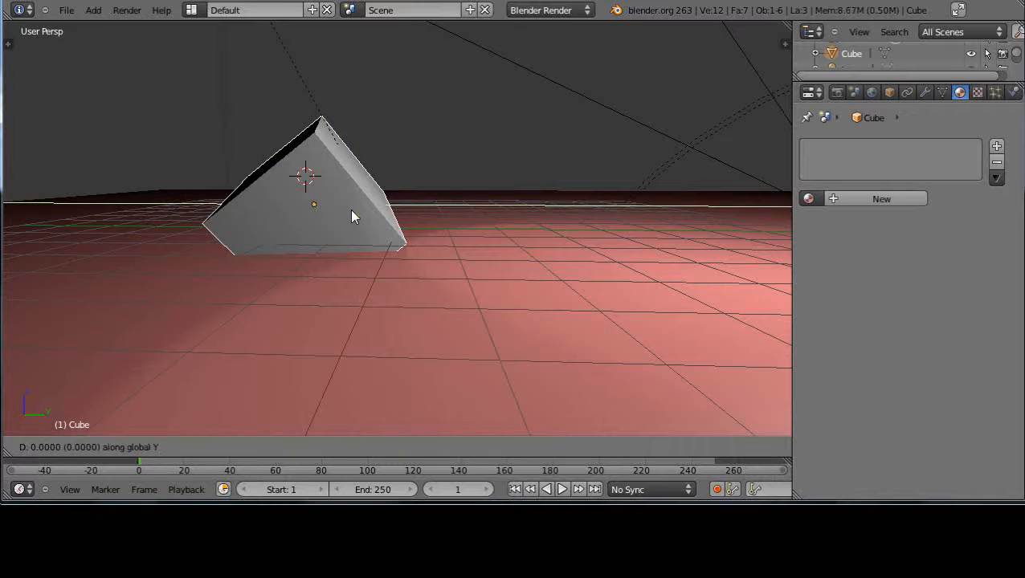
{"action": "mouse_move", "coordinate": [453, 128]}
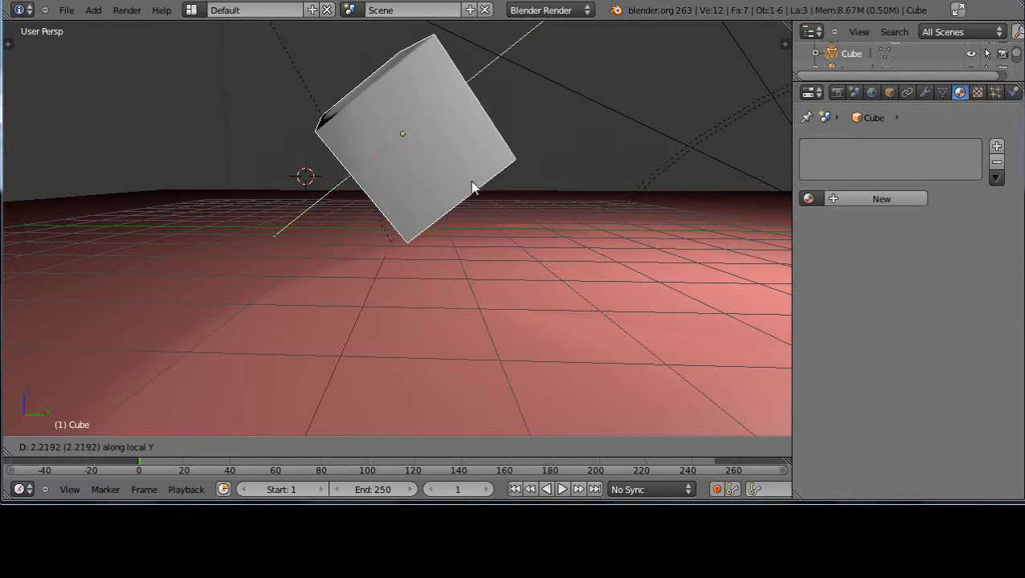
{"action": "mouse_move", "coordinate": [473, 196]}
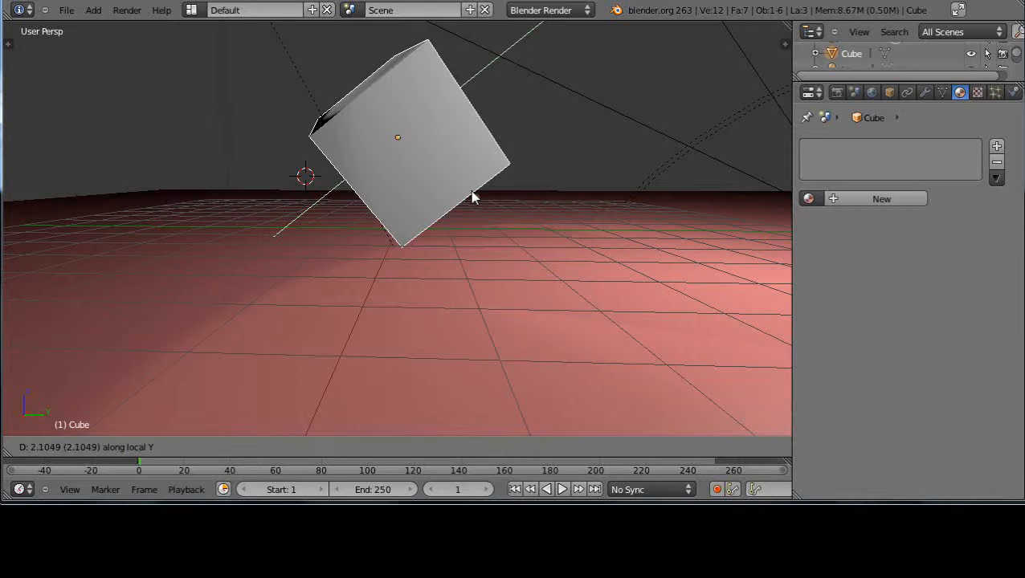
{"action": "mouse_move", "coordinate": [440, 244]}
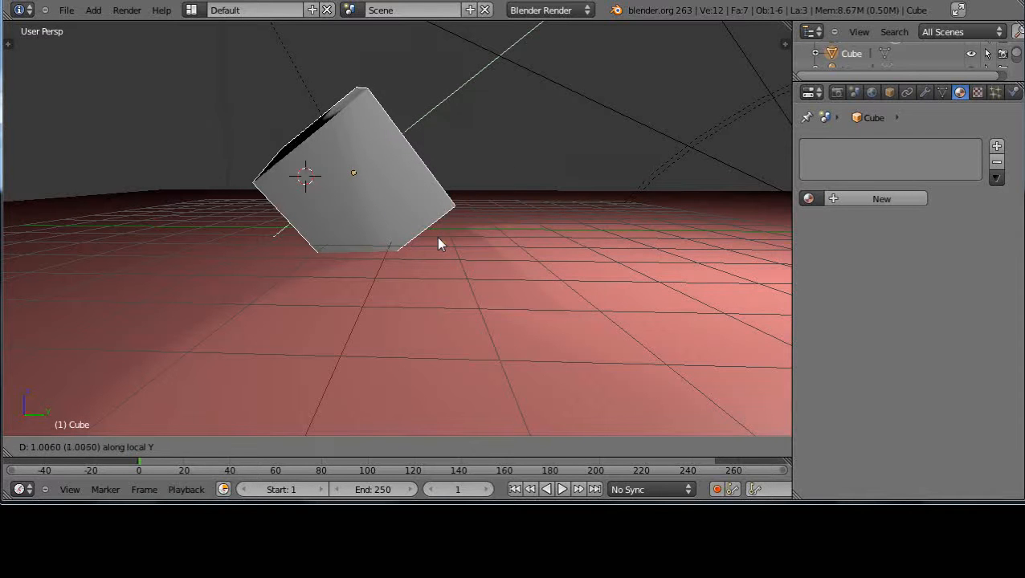